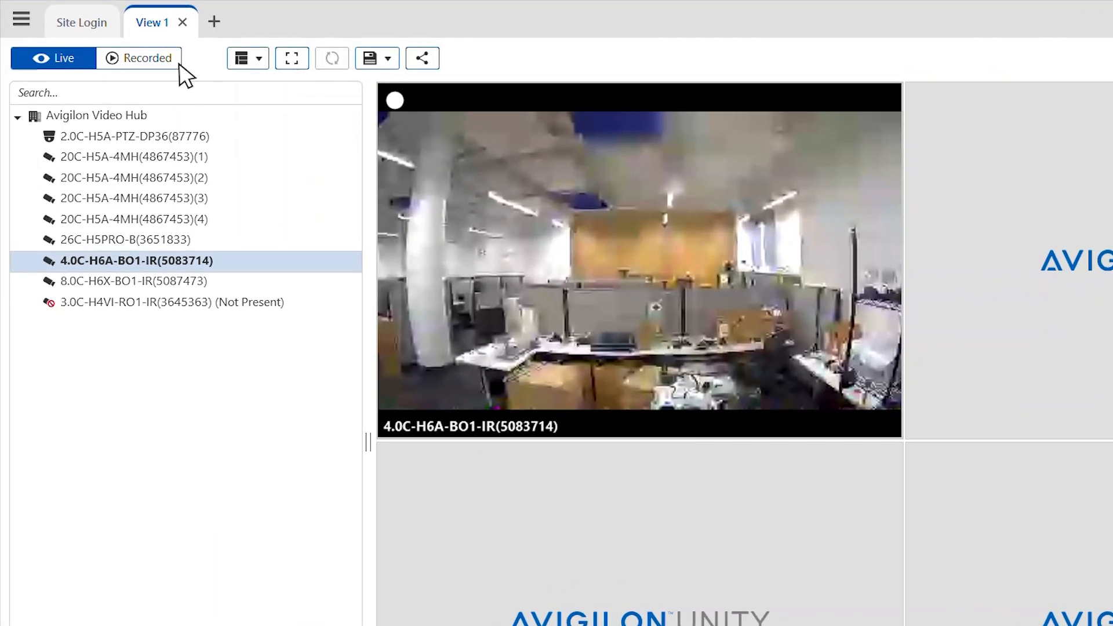
# - Show the 4.0C-H6A-BO1-IR camera's recorded footage and open the timeline context menu at May 26
pyautogui.click(139, 58)
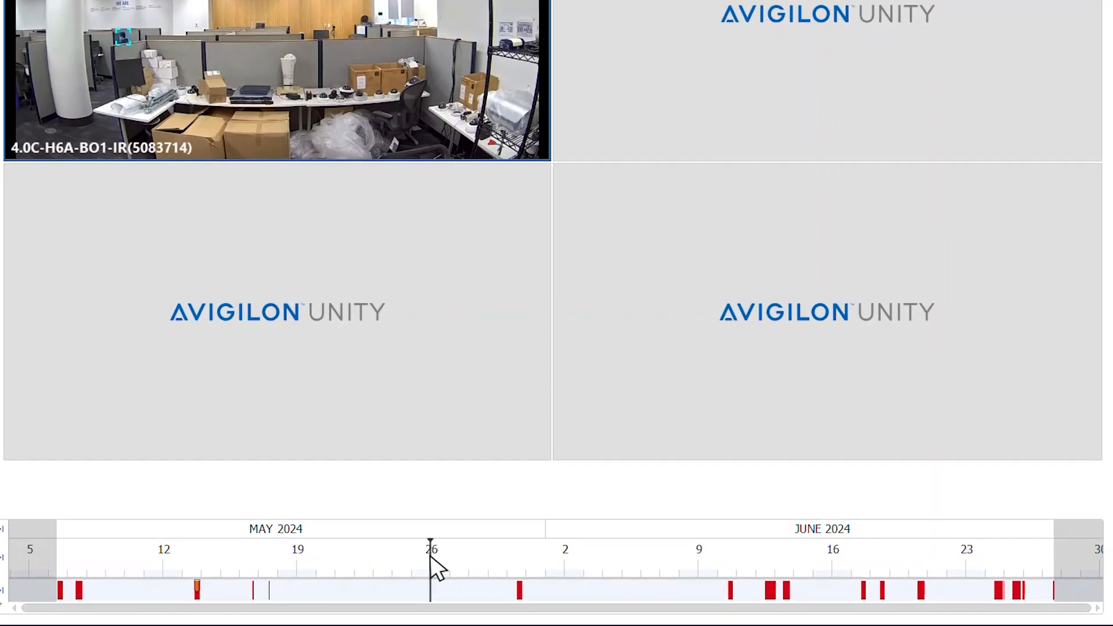
pyautogui.rightClick(434, 569)
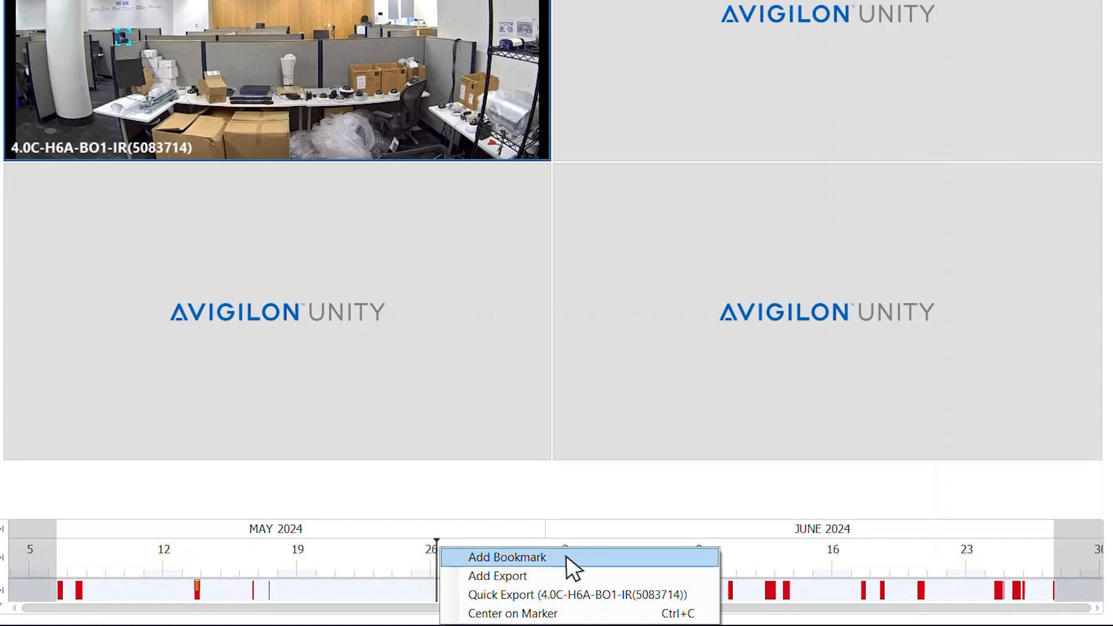
# - Add a bookmark named 'Test Bookmark' that also includes camera 2.0C-H5A-PTZ-DP36(87776)
pyautogui.click(507, 557)
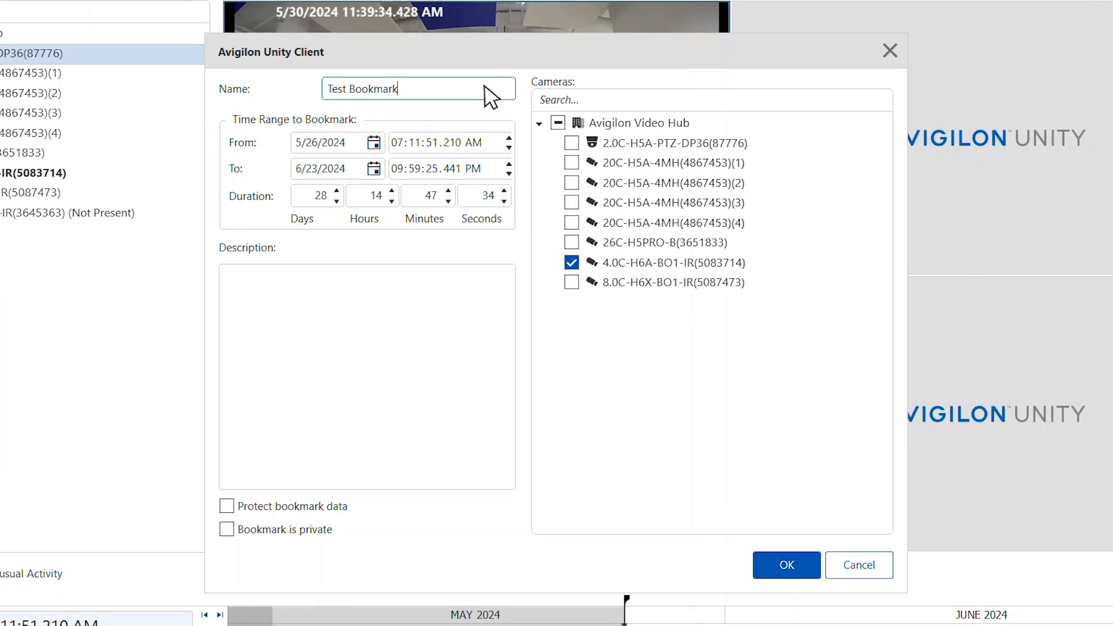
pyautogui.click(572, 143)
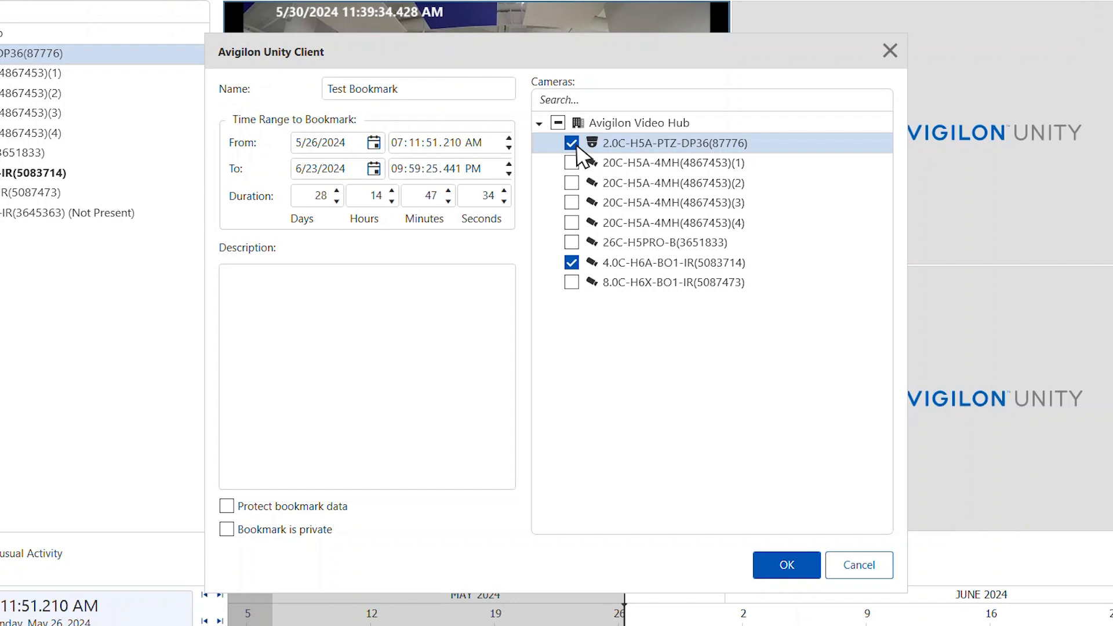
pyautogui.click(317, 195)
pyautogui.write('This is a test bookmark')
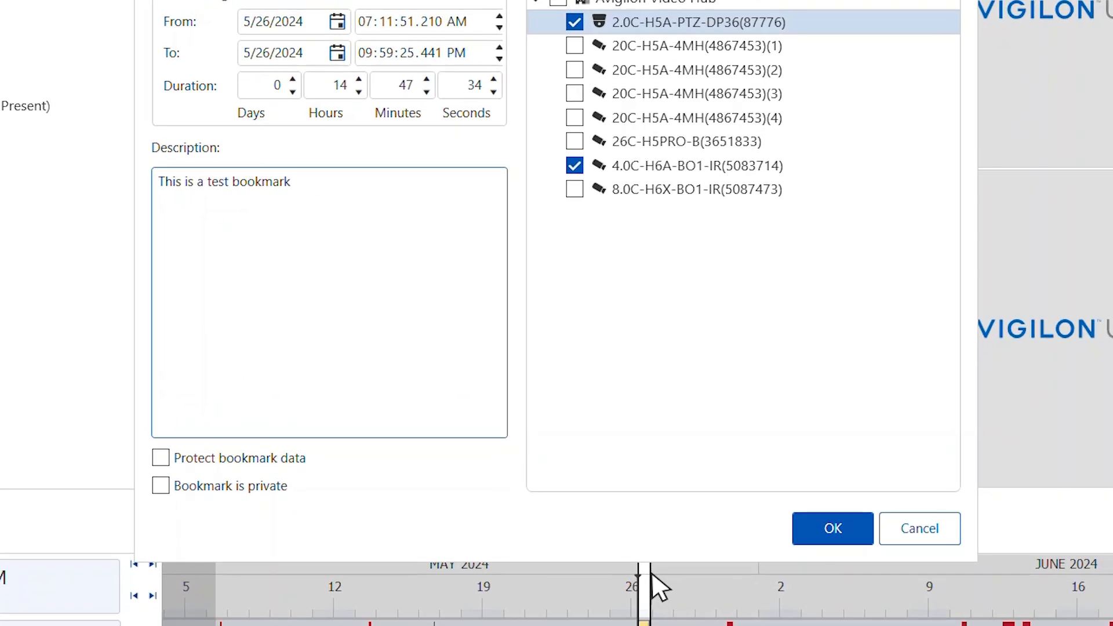
pyautogui.moveTo(592, 575)
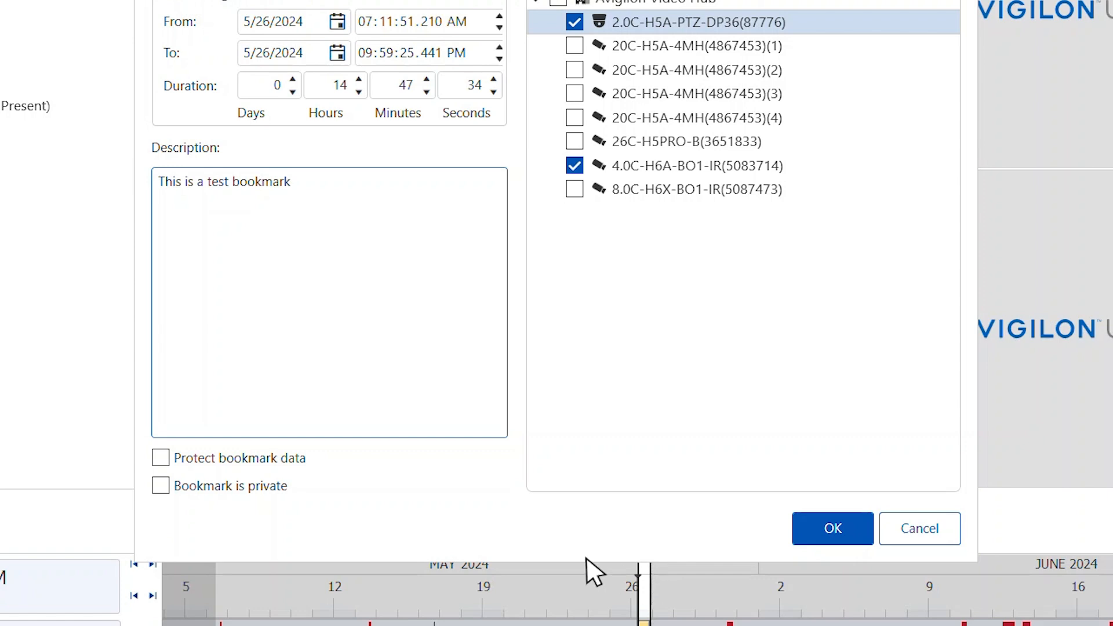
# - Tick 'Protect bookmark data' and 'Bookmark is private' for Test Bookmark
pyautogui.click(160, 458)
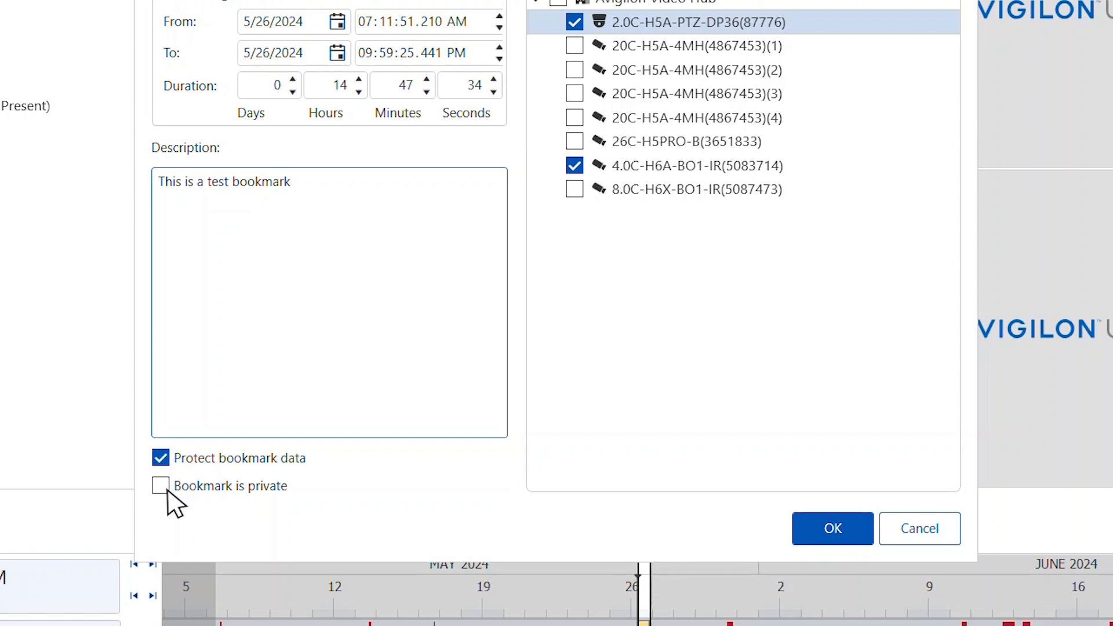
pyautogui.click(160, 486)
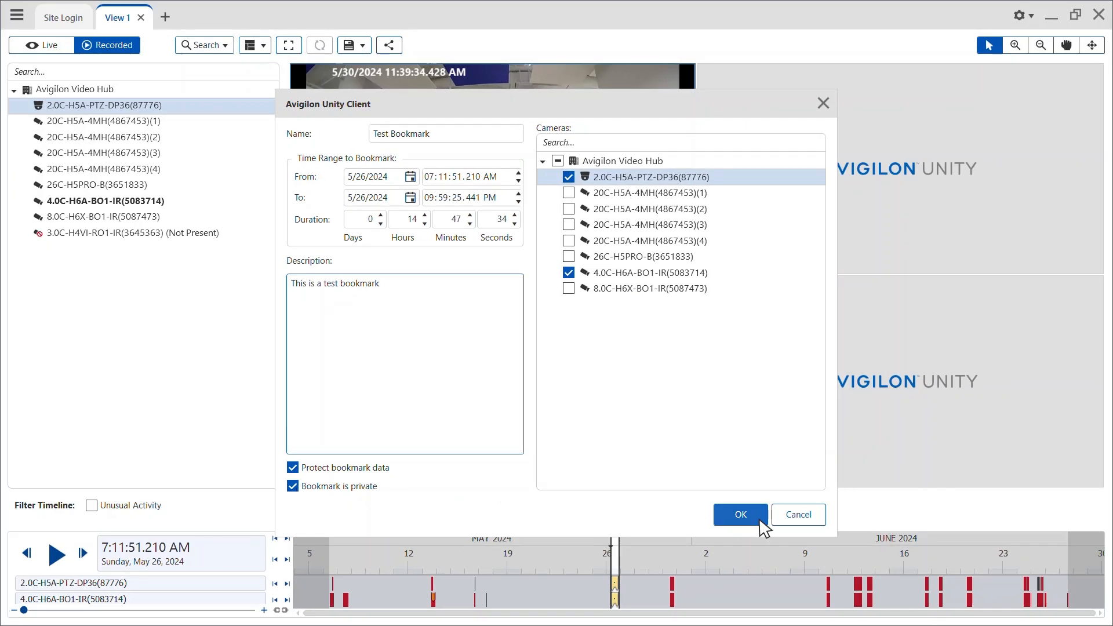
# - Save Test Bookmark and open Search > Bookmarks from the main menu
pyautogui.click(740, 514)
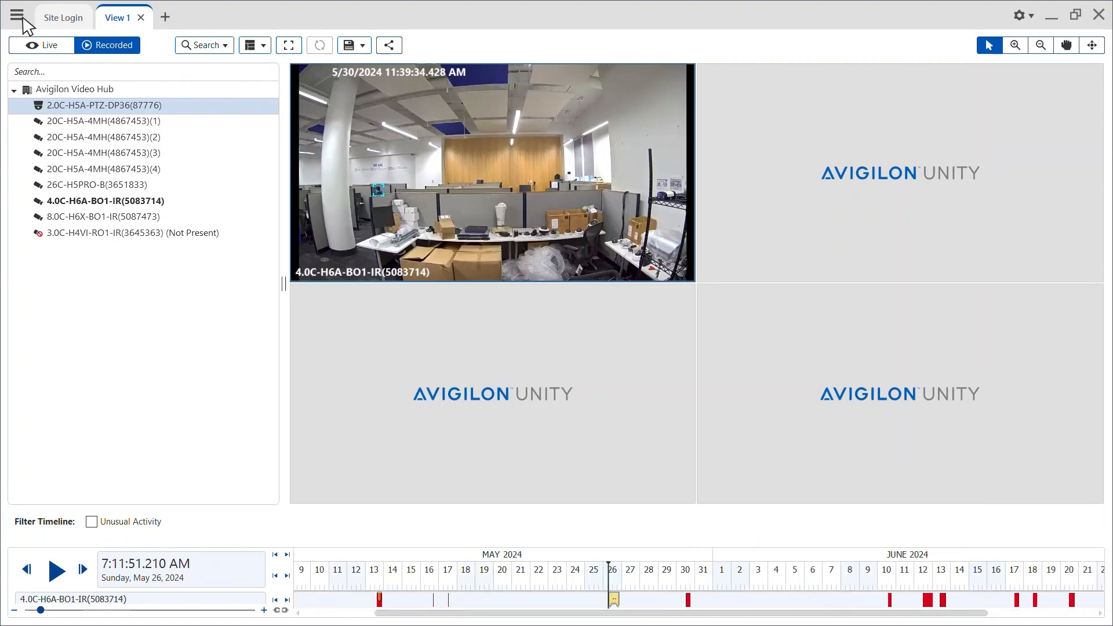
pyautogui.click(18, 16)
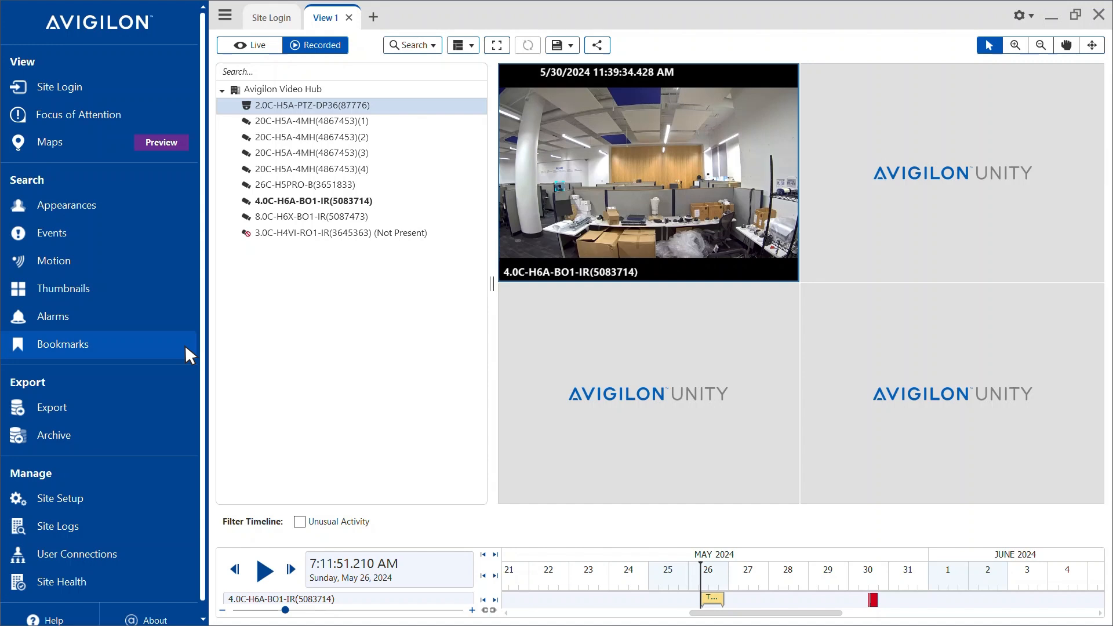
pyautogui.click(63, 344)
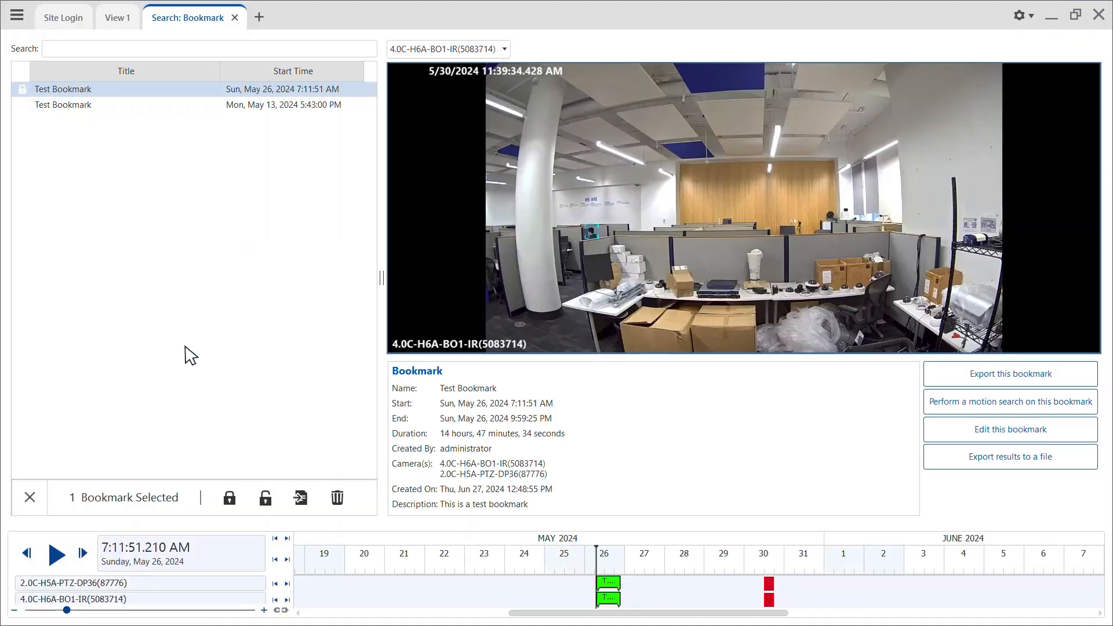